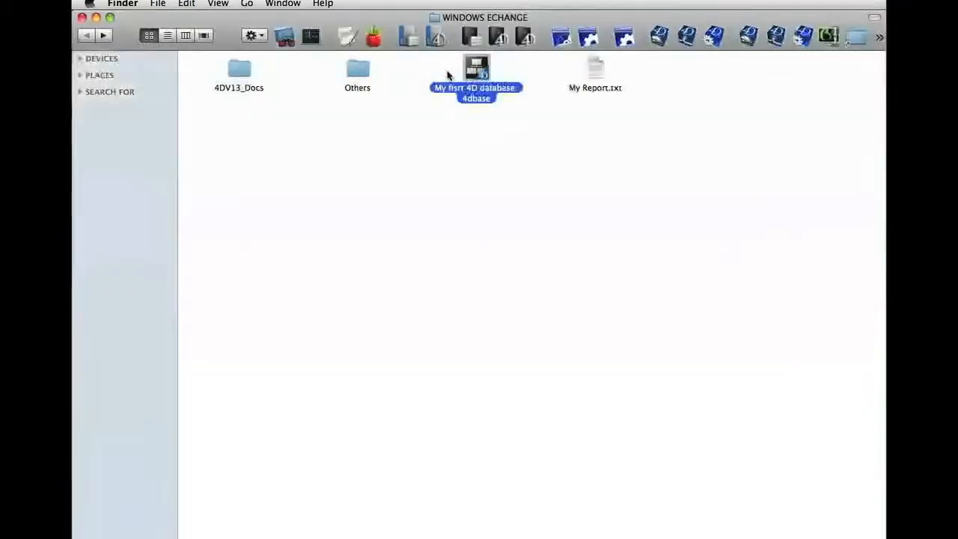
Show the 'My fisrt 4D database.4dbase' package contents and browse to Resources > en.lproj.
right_click(476, 75)
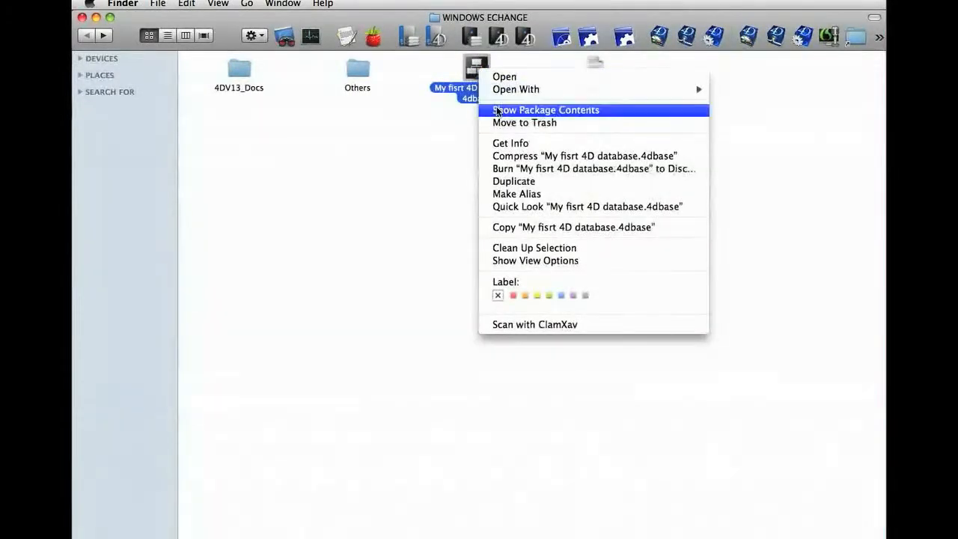
click(546, 110)
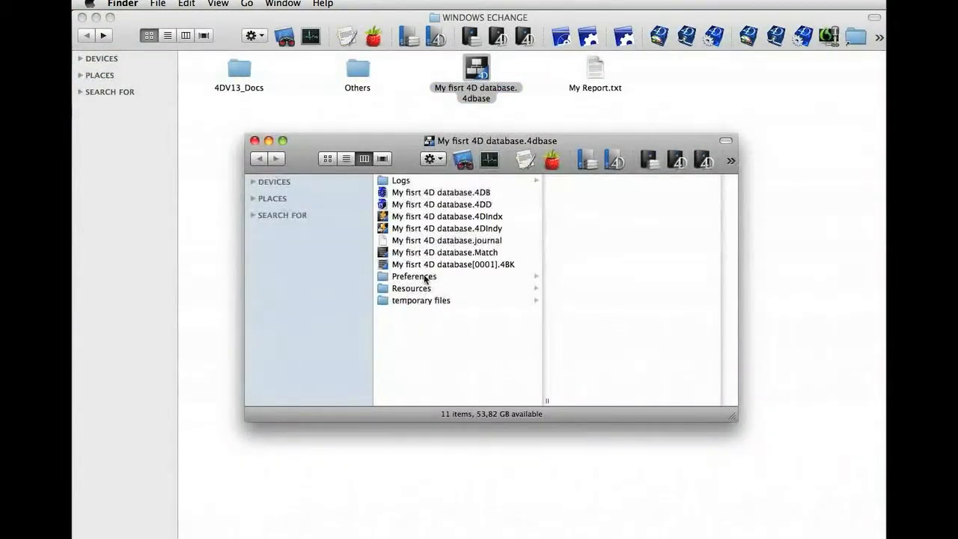
click(411, 289)
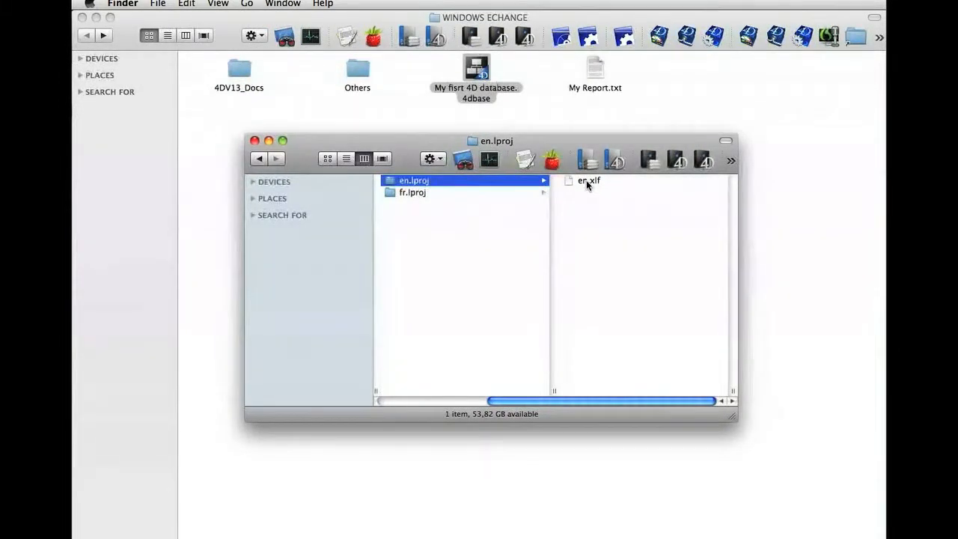
mouse_move(589, 184)
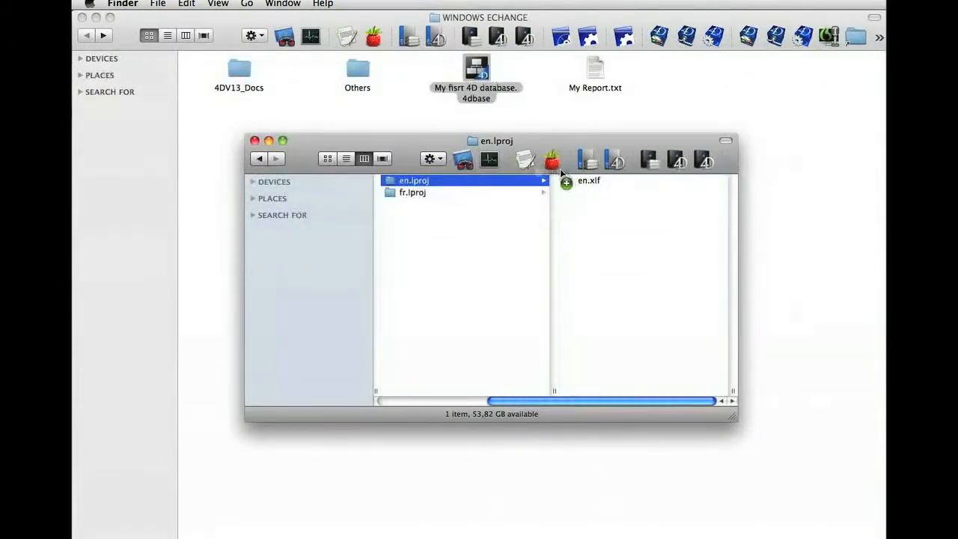
Open en.xlf in Fraise and replace the bOK target text OK with Finished.
double_click(588, 180)
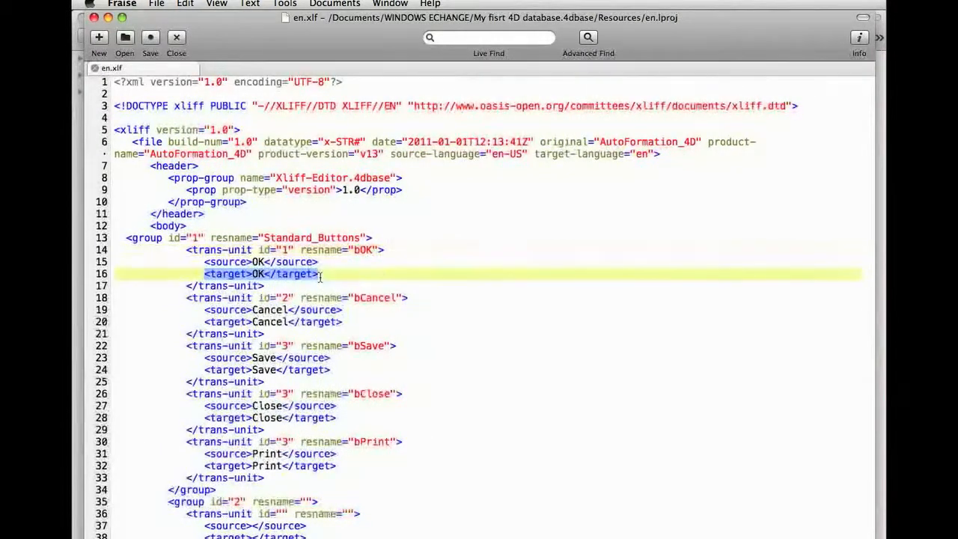
click(259, 273)
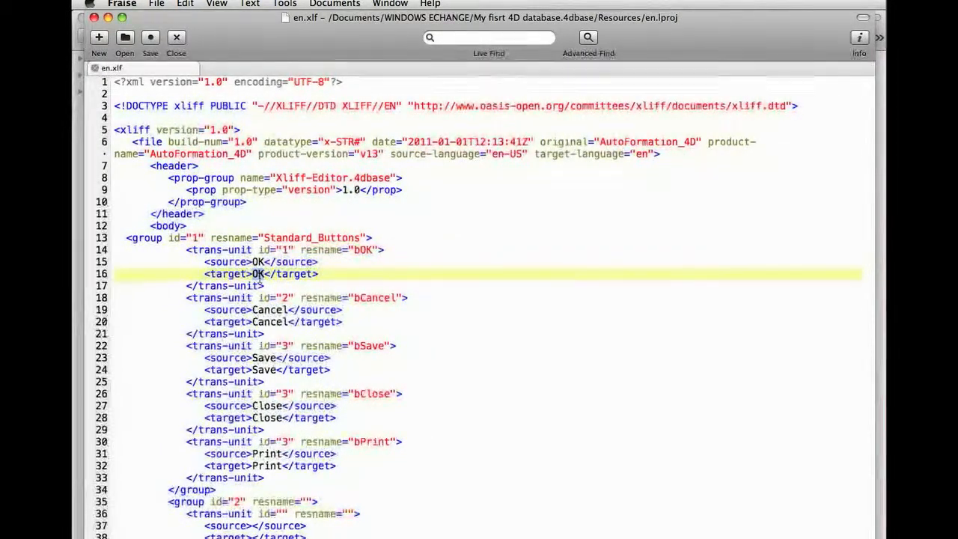
text(Finished)
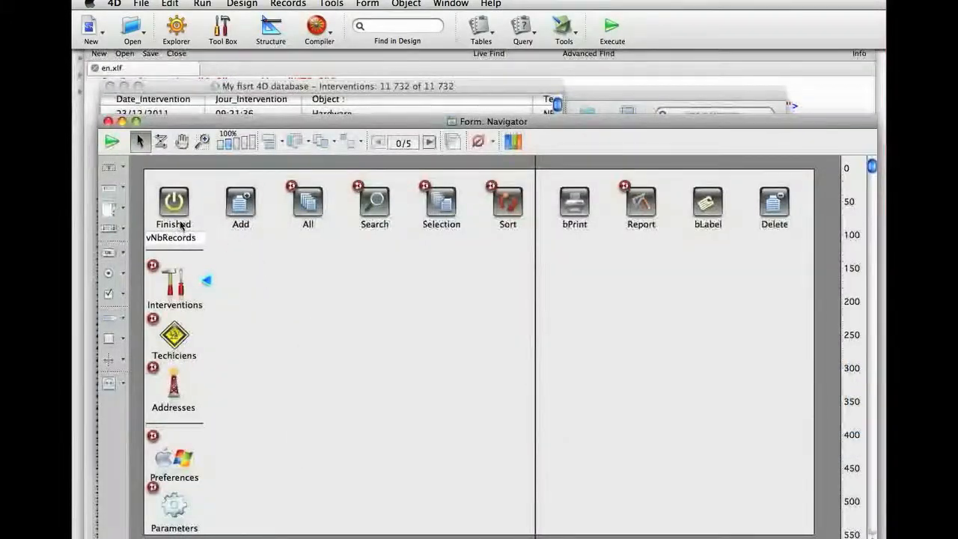
mouse_move(197, 174)
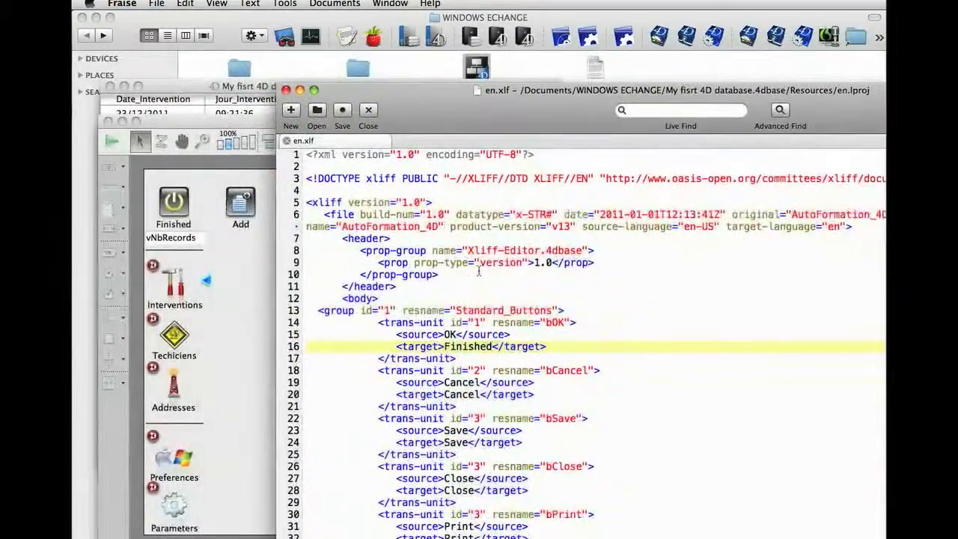
Confirm the Navigator form's first button reads Finished, then revert bOK's target to OK.
double_click(467, 346)
text(OK)
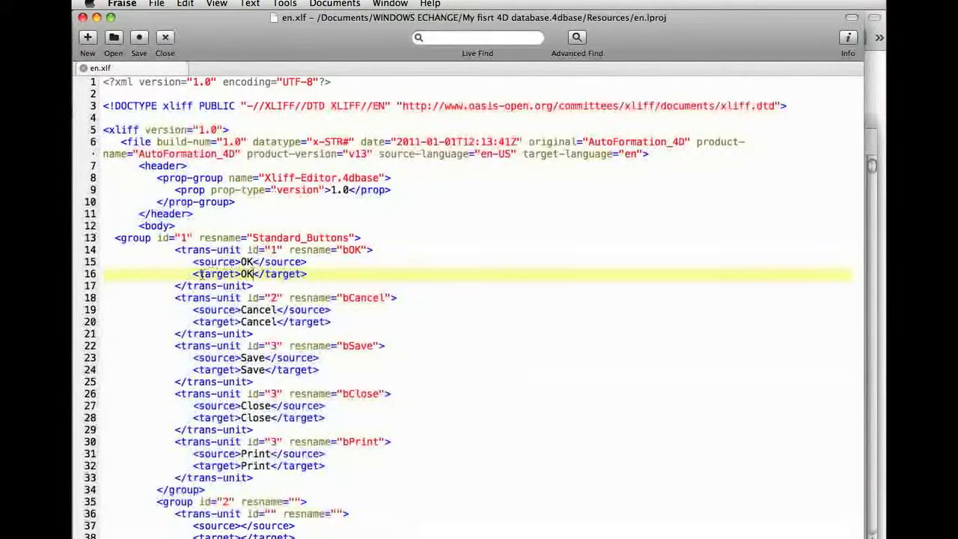
Duplicate the bPrint trans-unit as bAdd with Add as source and target.
double_click(249, 273)
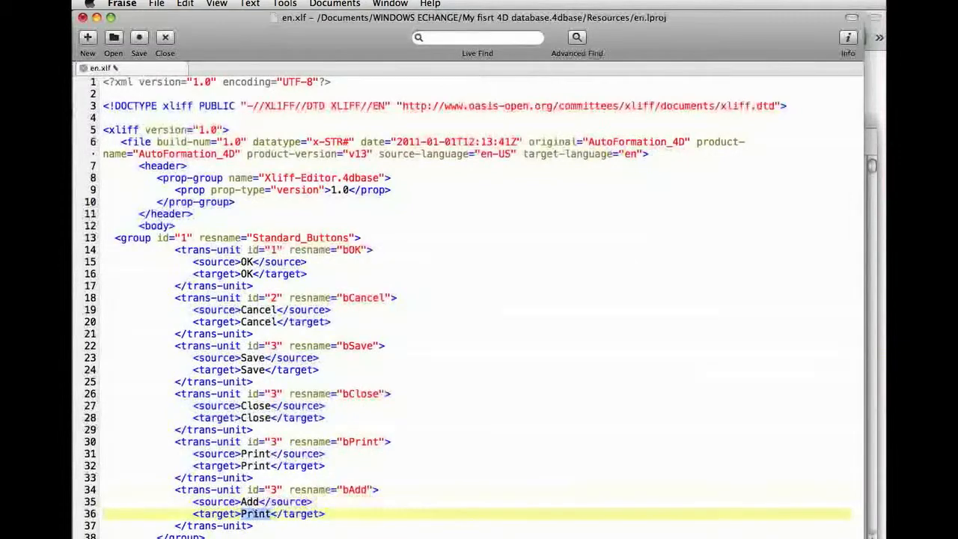
text(Add)
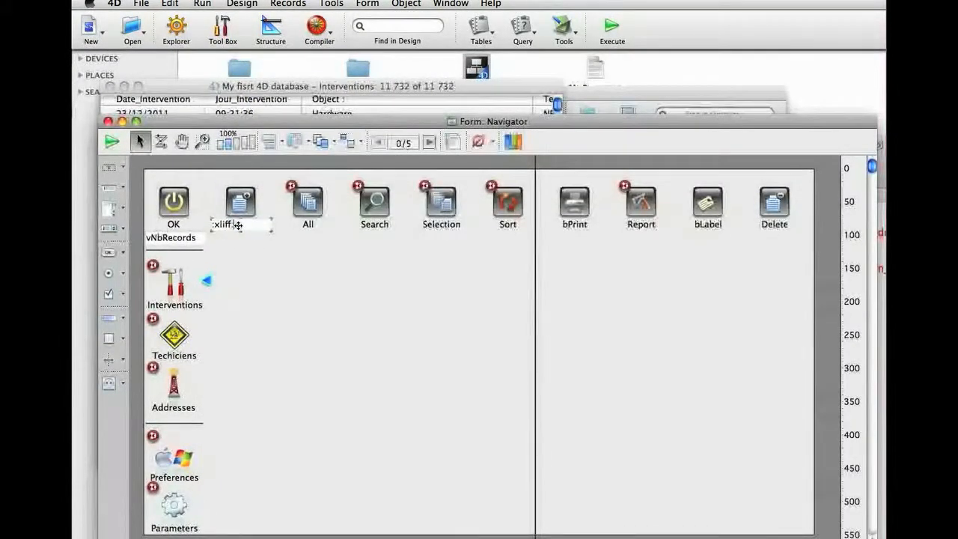
Set the Add button's title in the Form editor to :xliff:bAdd.
text(Add)
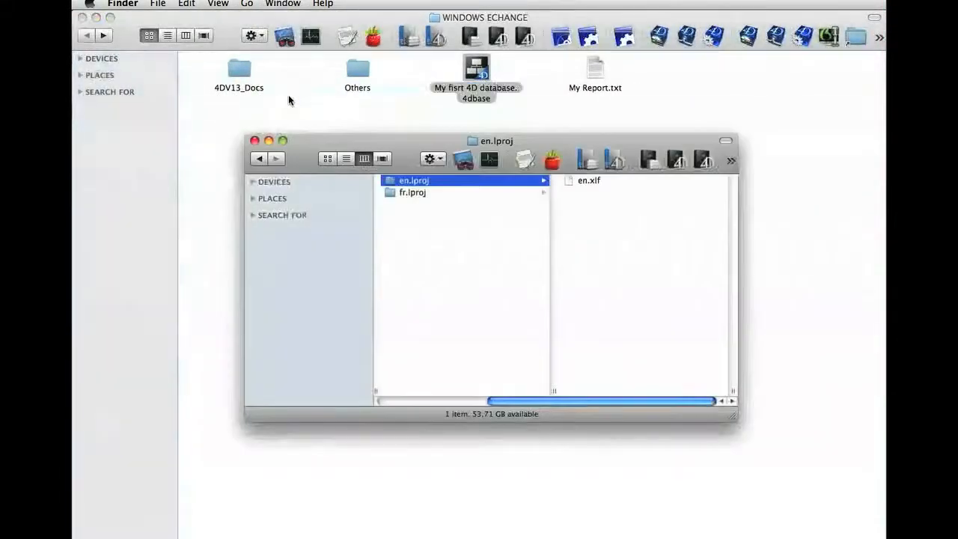
Show the fr.lproj folder's contents and open fr.xlf in Fraise.
click(412, 193)
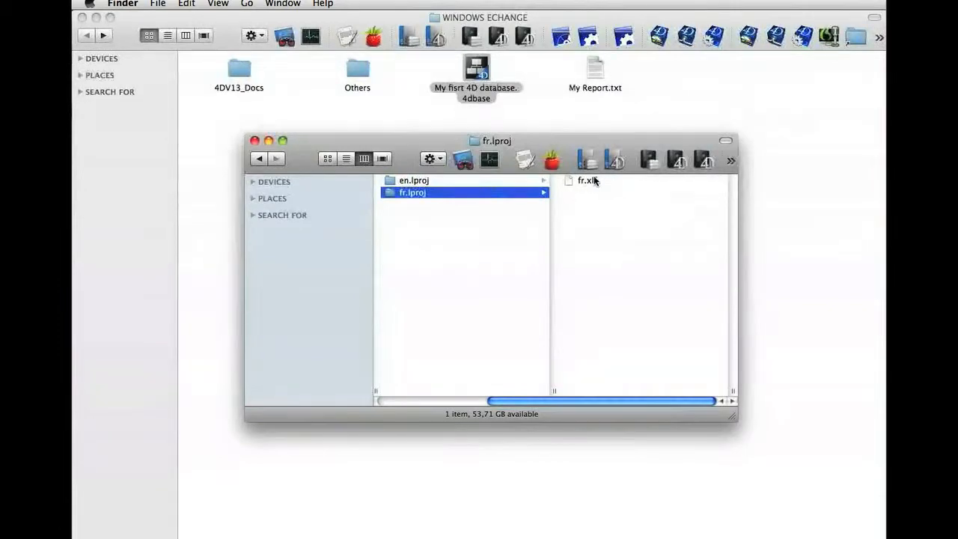
double_click(589, 180)
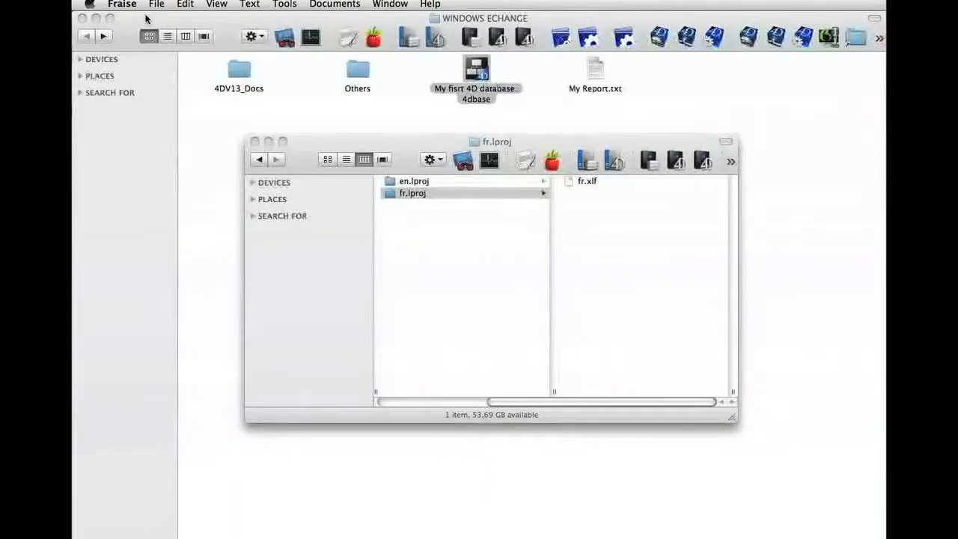
Drag Français to the top of Language & Text's language list, then close System Preferences.
click(89, 5)
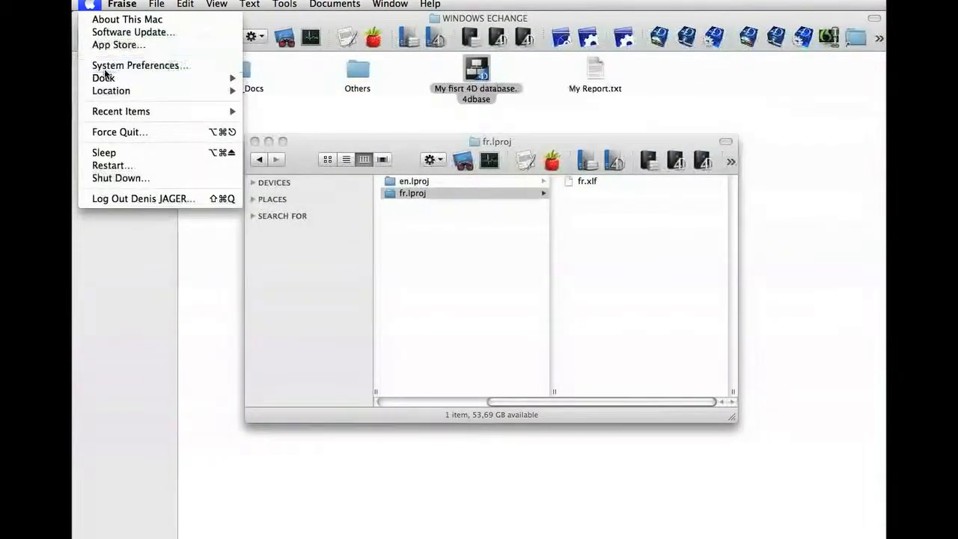
click(136, 65)
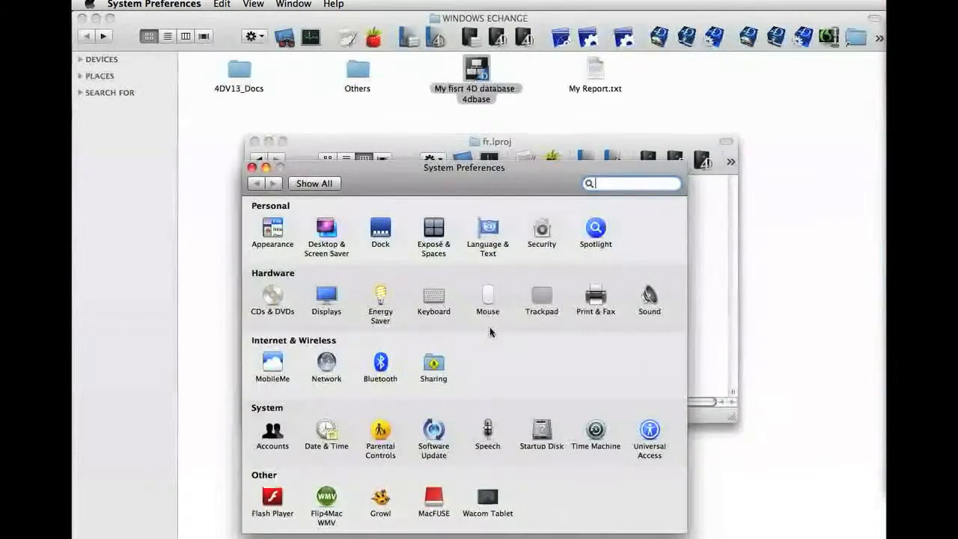
click(487, 228)
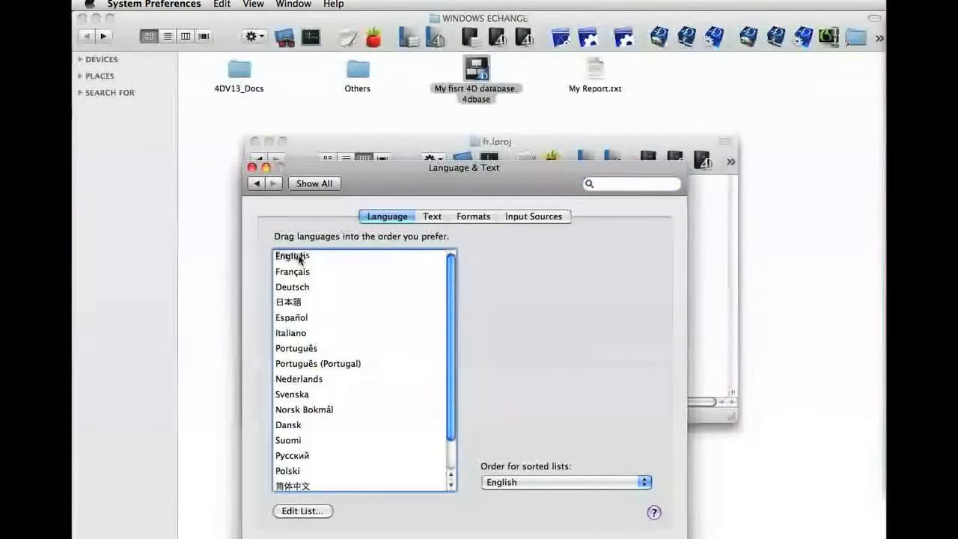
drag(292, 271, 291, 253)
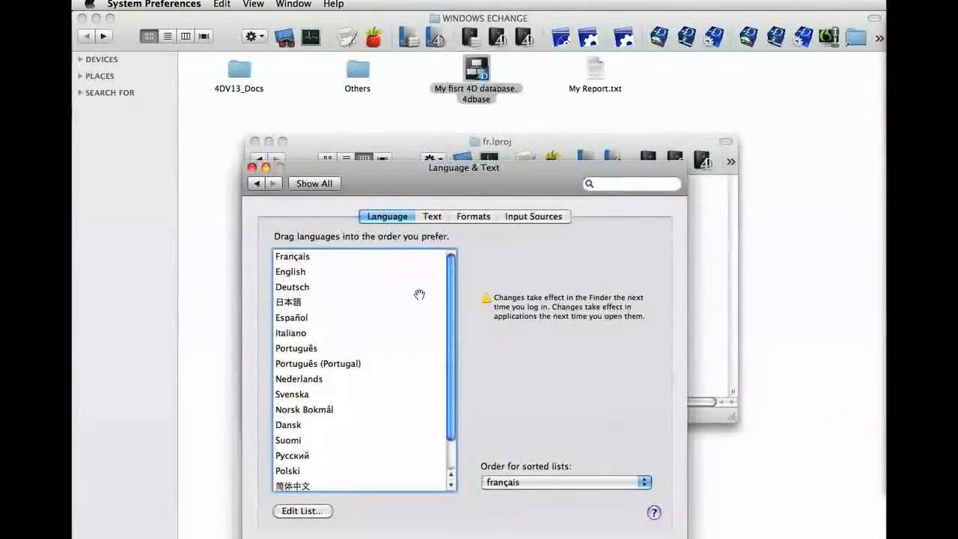
mouse_move(504, 316)
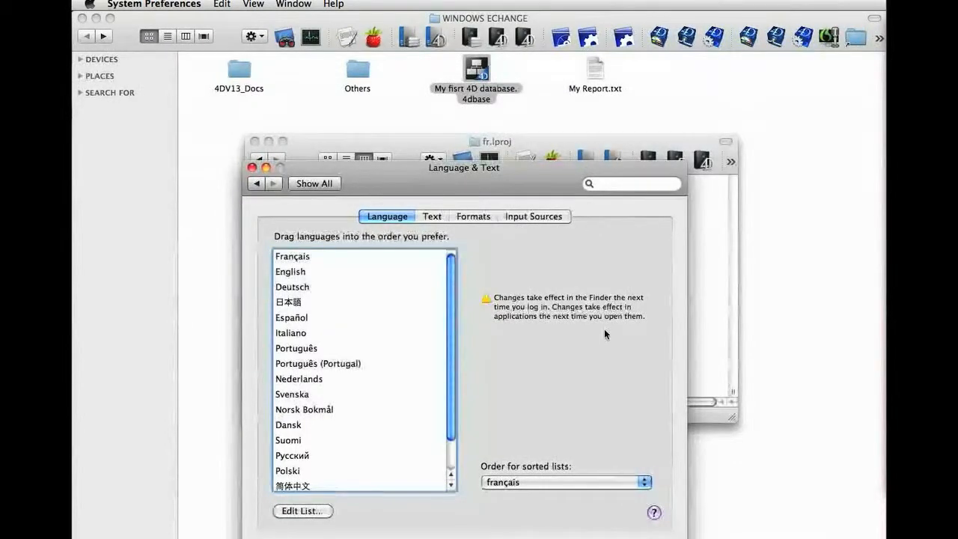
click(253, 167)
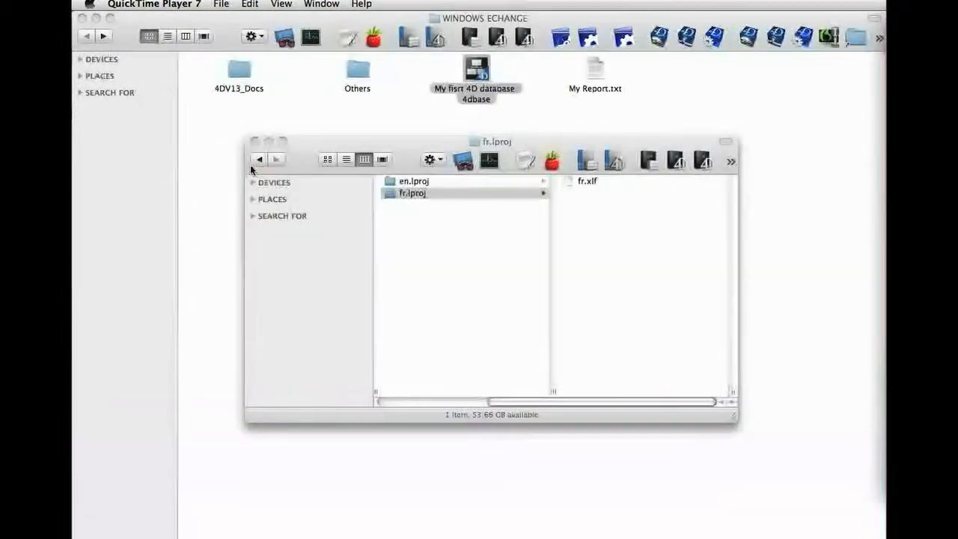
mouse_move(758, 360)
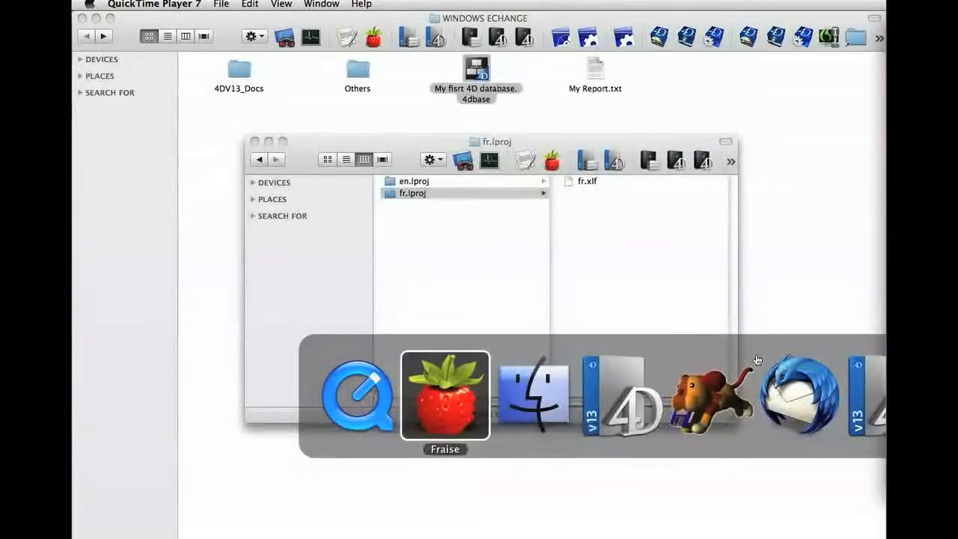
click(635, 397)
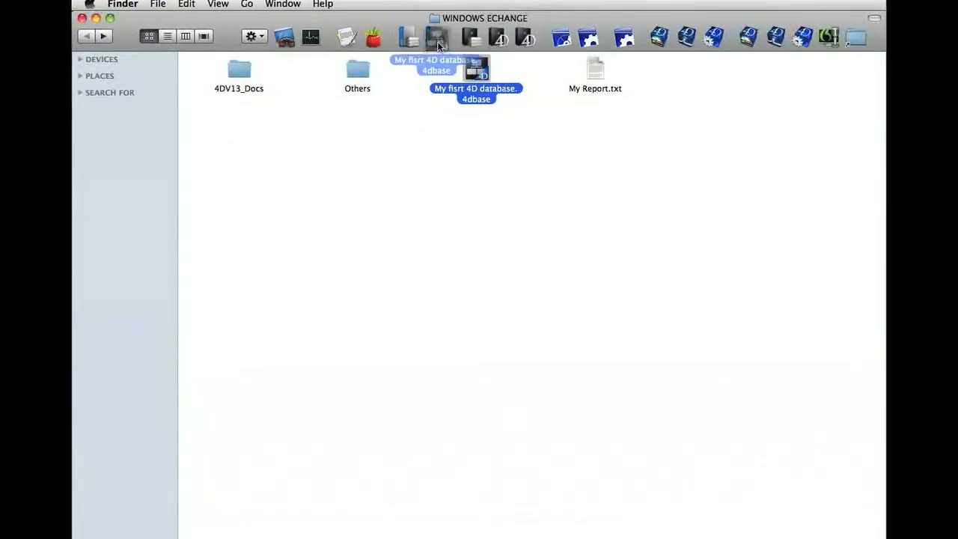
double_click(476, 71)
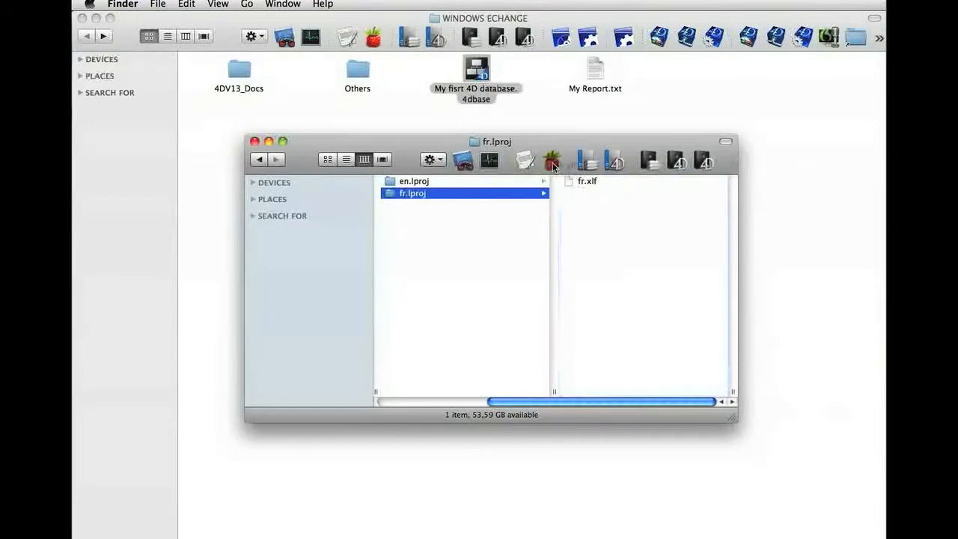
Open fr.xlf and set the bAdd target to 'Ajouter une fiche', then save.
double_click(587, 180)
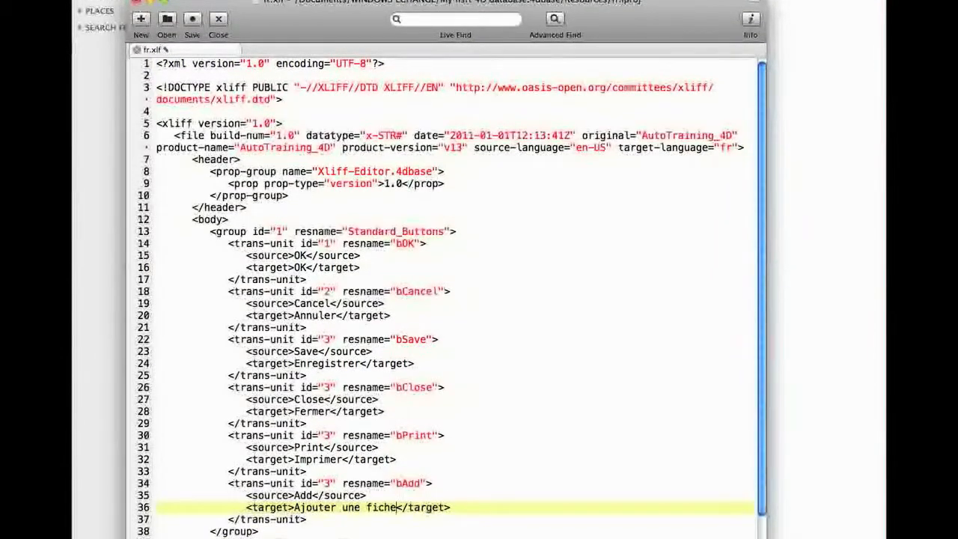
mouse_move(438, 471)
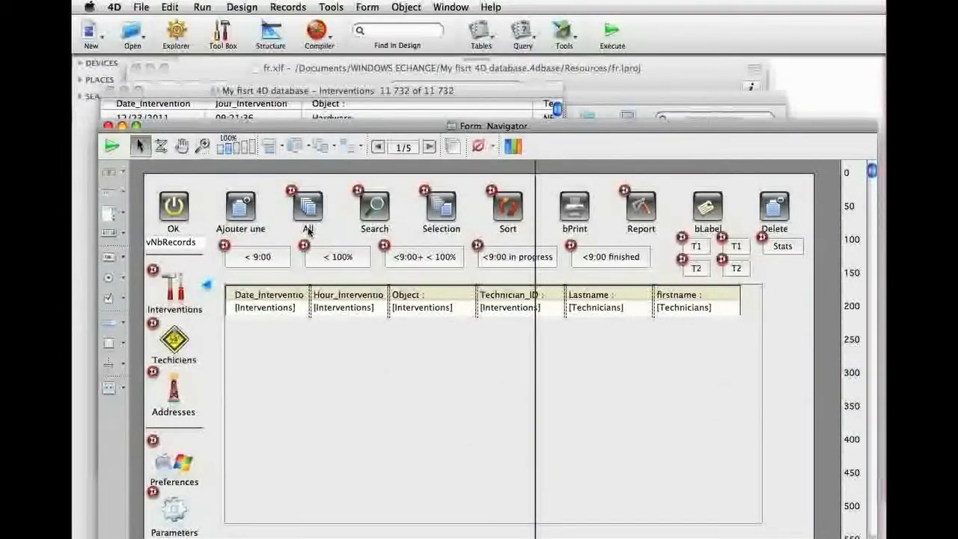
Go from page 1 to the Navigator form's page 0 to see Toutes.
click(378, 146)
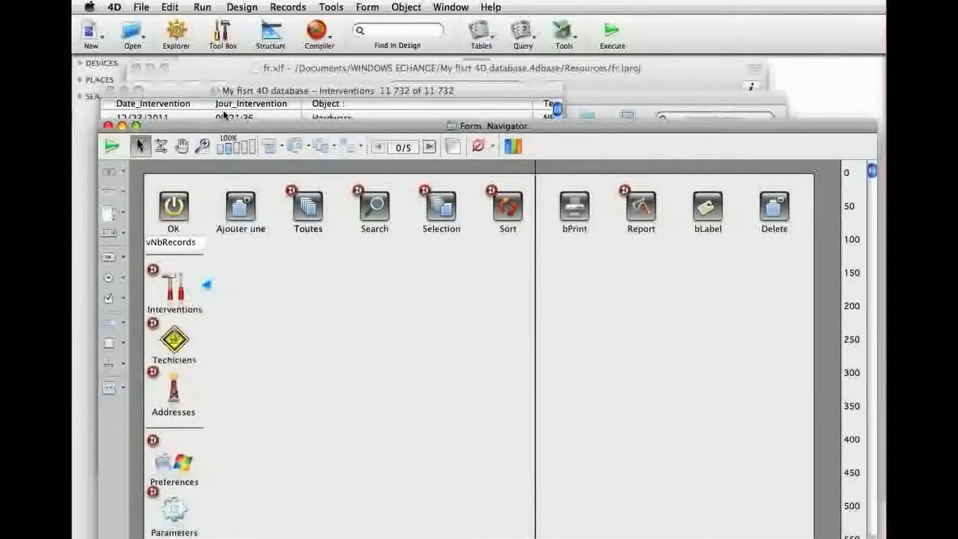
In System Preferences' Langue et texte, drag English above Français.
click(90, 7)
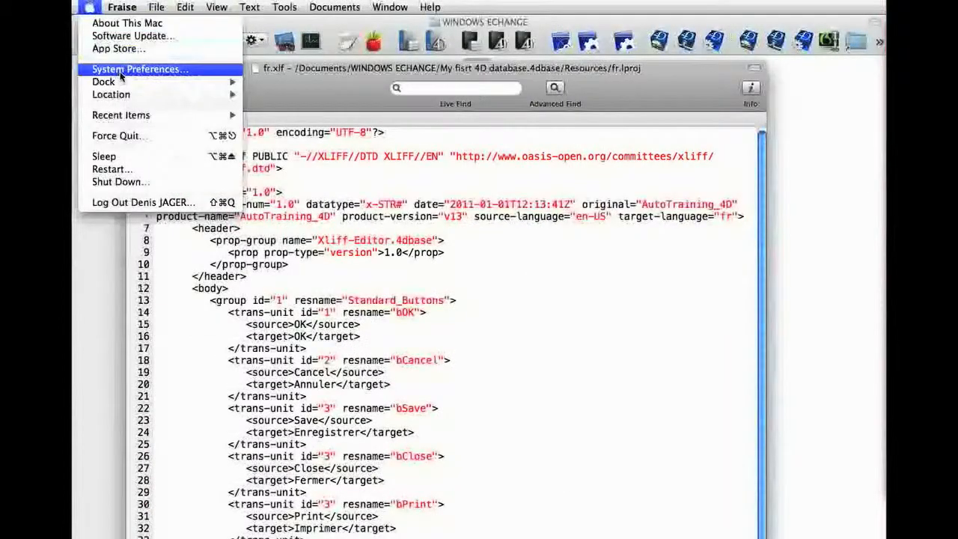
click(141, 69)
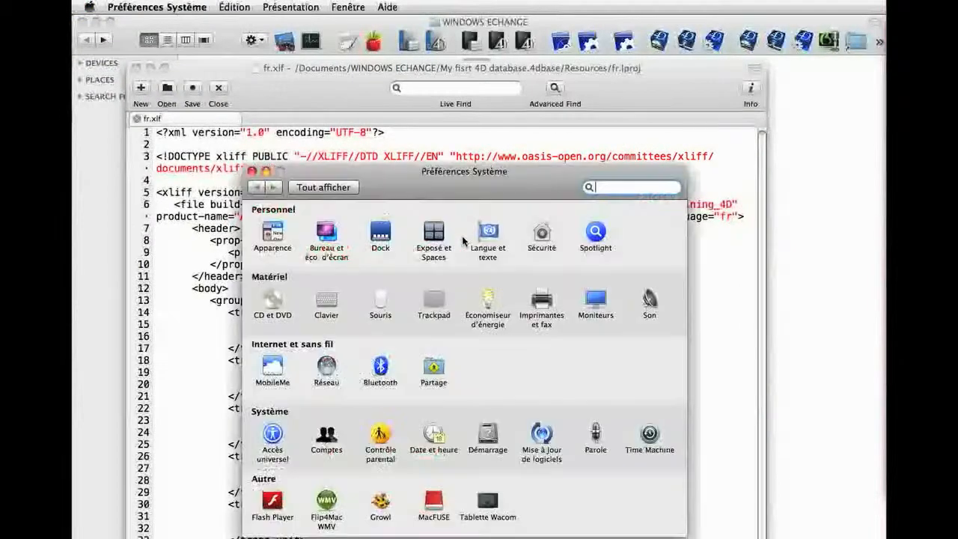
click(488, 232)
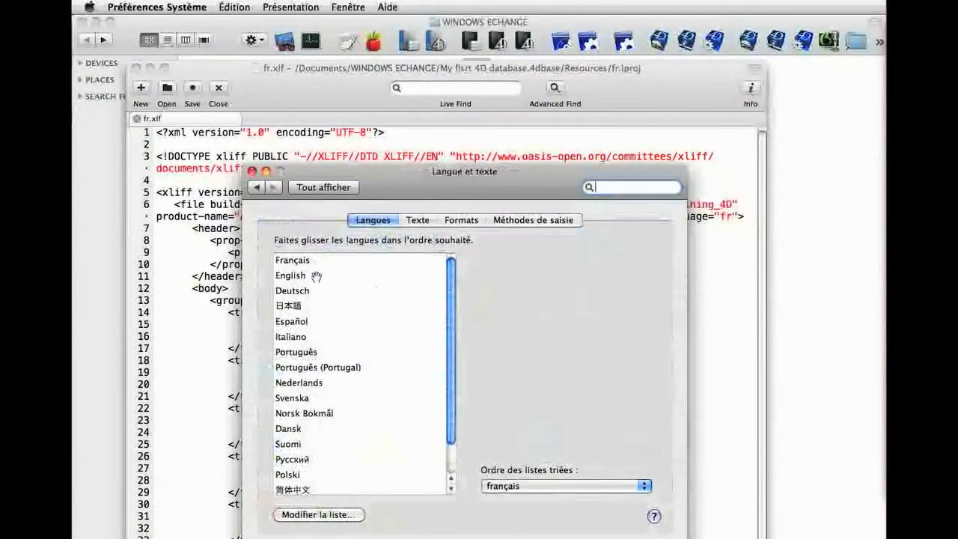
drag(291, 276, 291, 260)
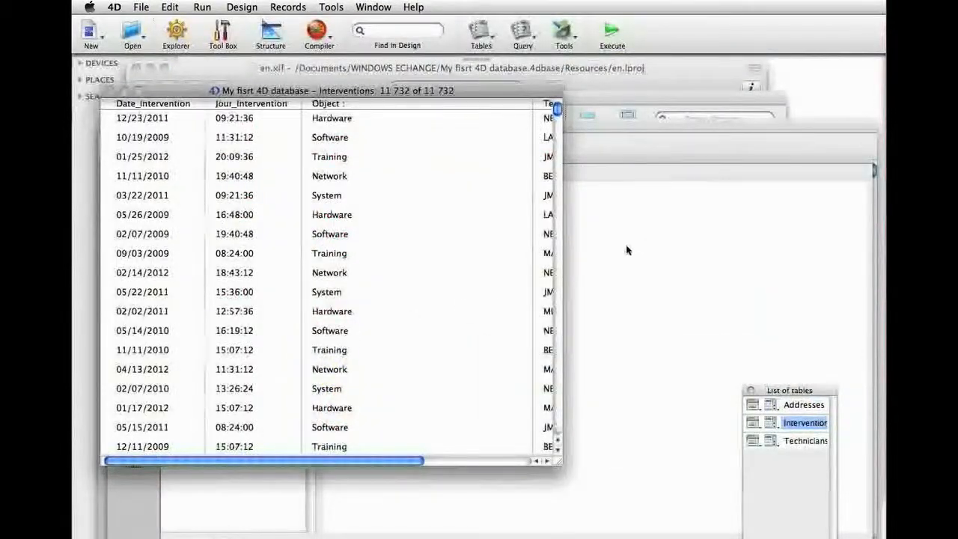
mouse_move(647, 249)
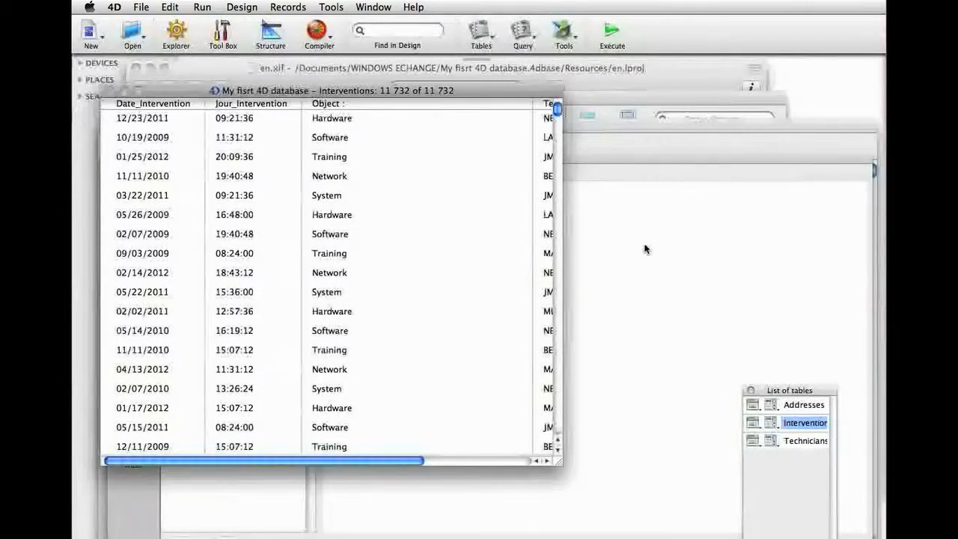
Open the Test variables project form from the Explorer's Project Forms list.
click(176, 34)
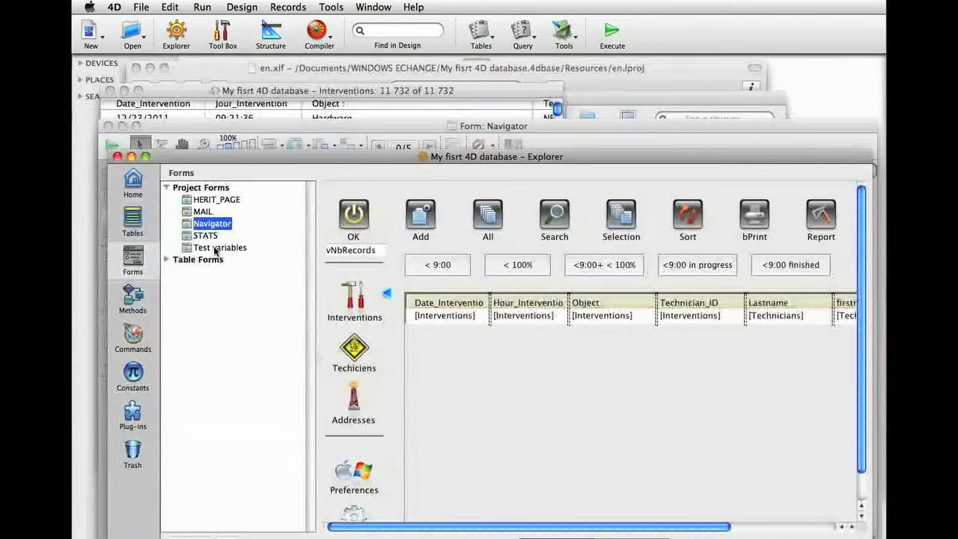
double_click(220, 248)
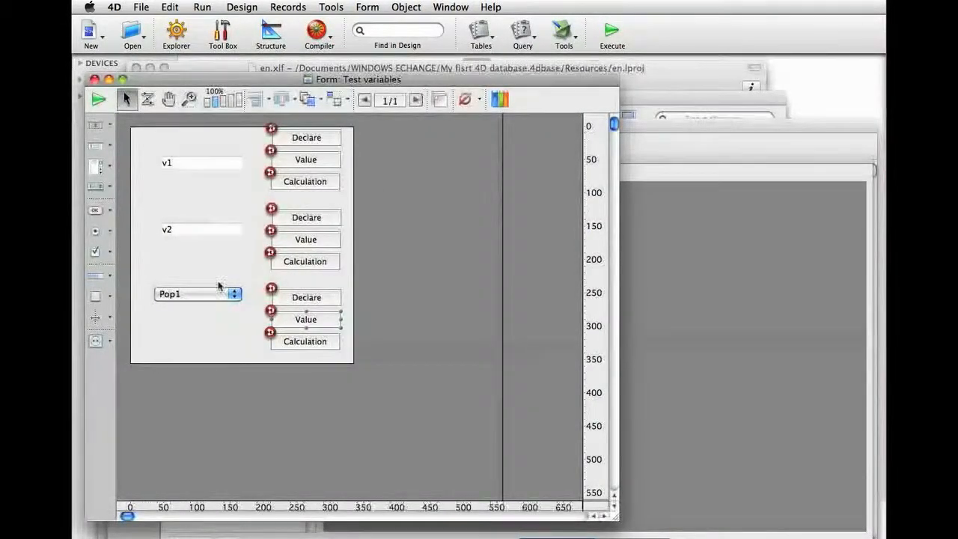
mouse_move(563, 388)
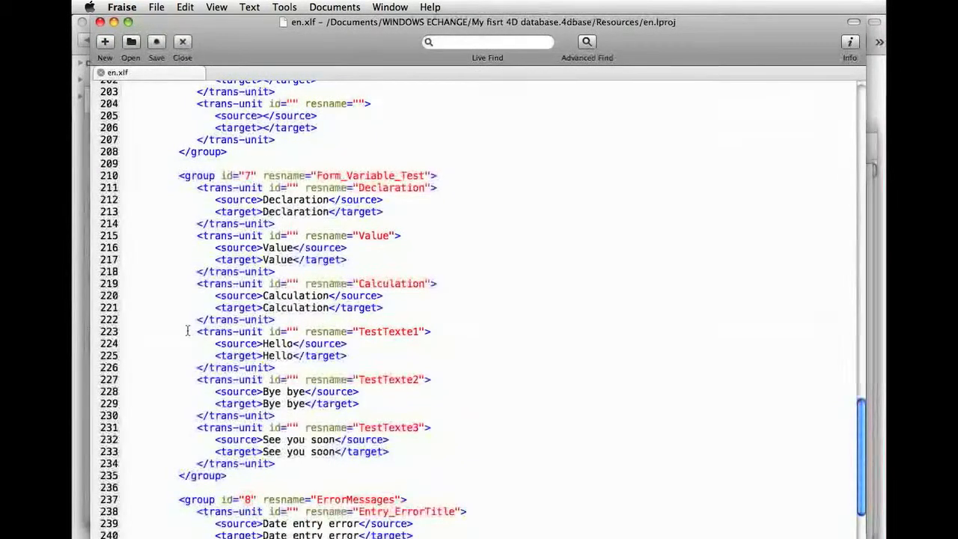
Review the Form_Variable_Test strings in en.xlf, then step over code filling Pop1 with Hello and Bye bye.
drag(187, 332, 435, 463)
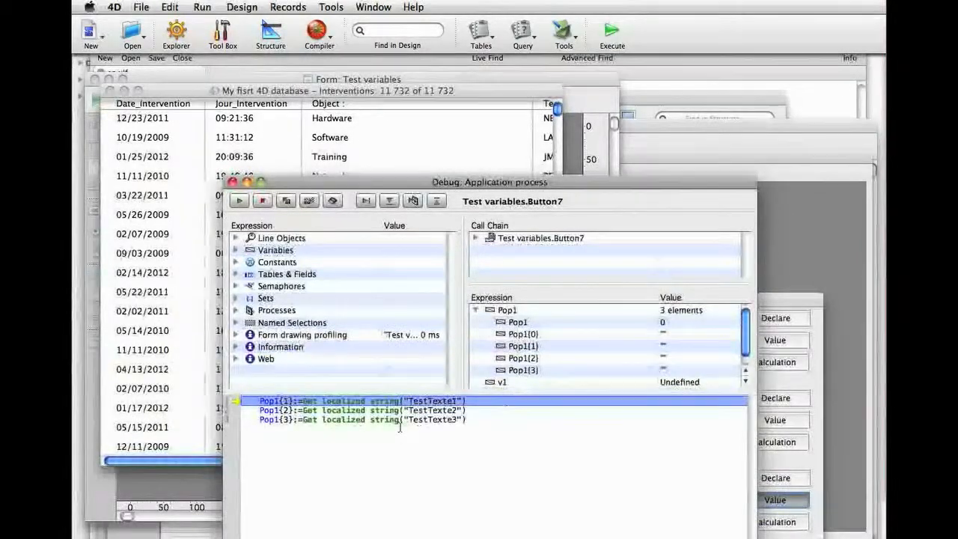
click(365, 200)
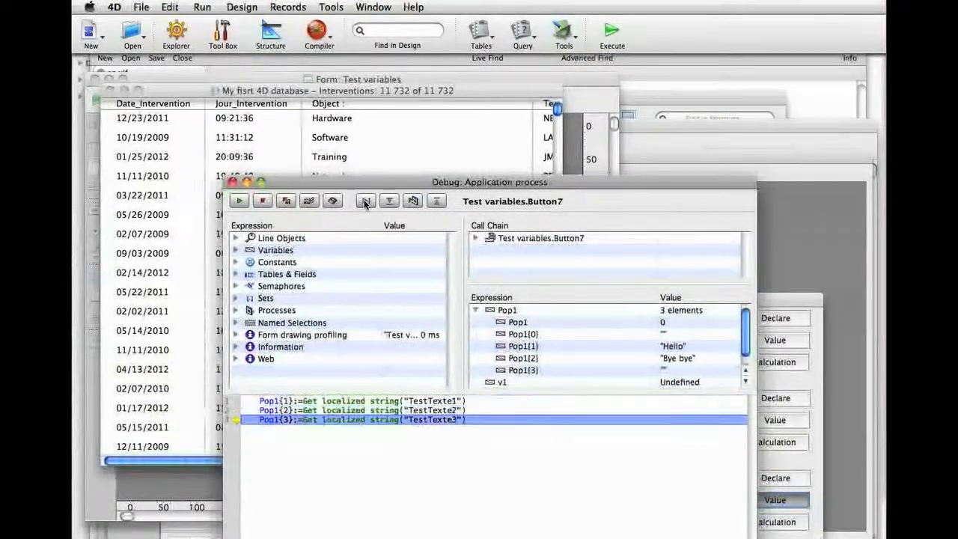